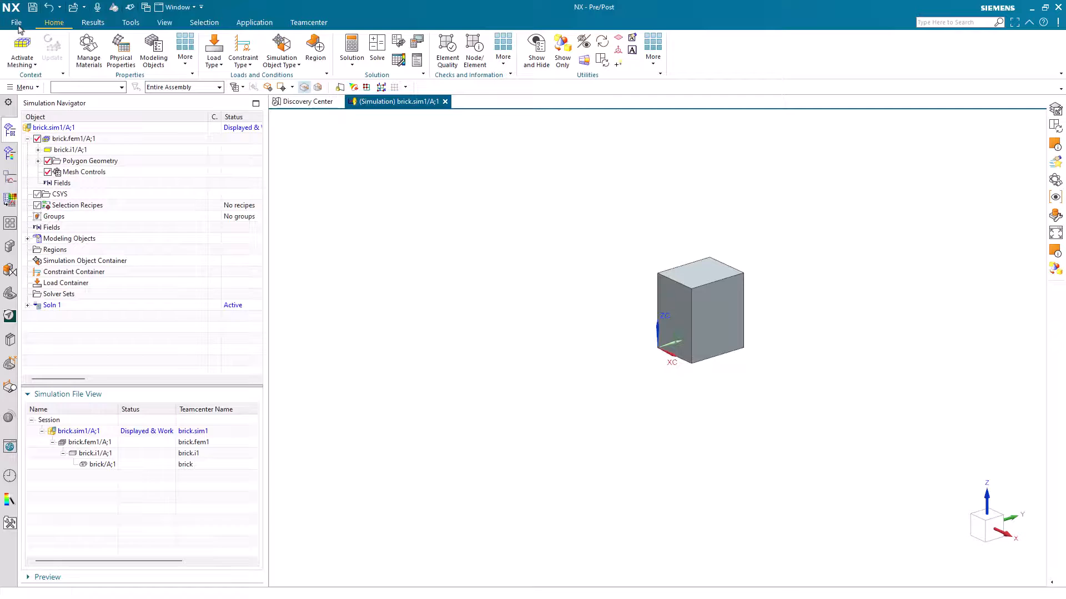
Close all open brick simulation files in NX Pre/Post without saving changes.
left_click(16, 22)
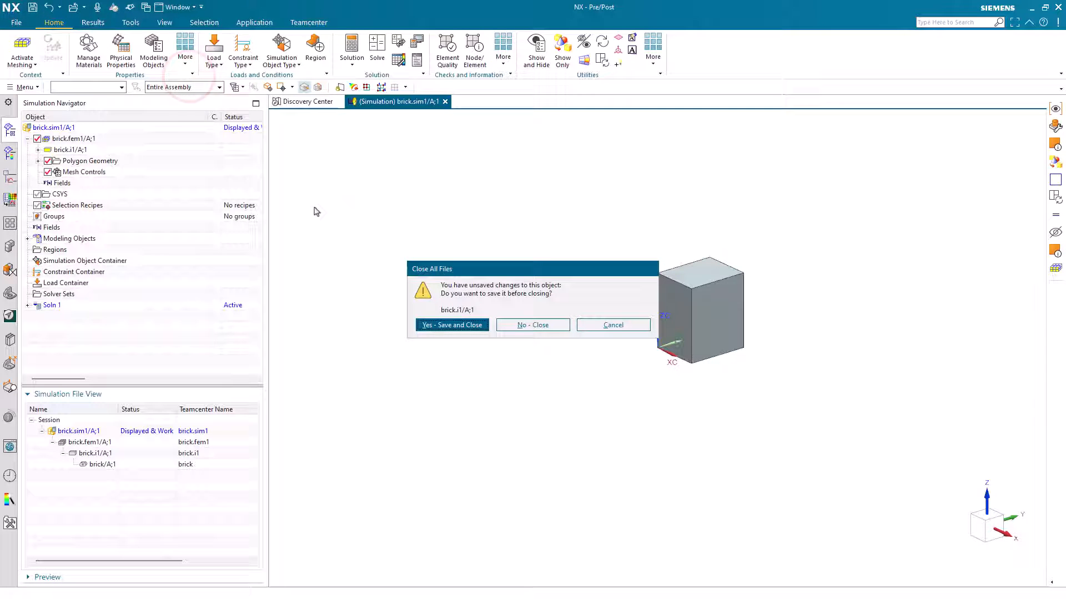
left_click(533, 325)
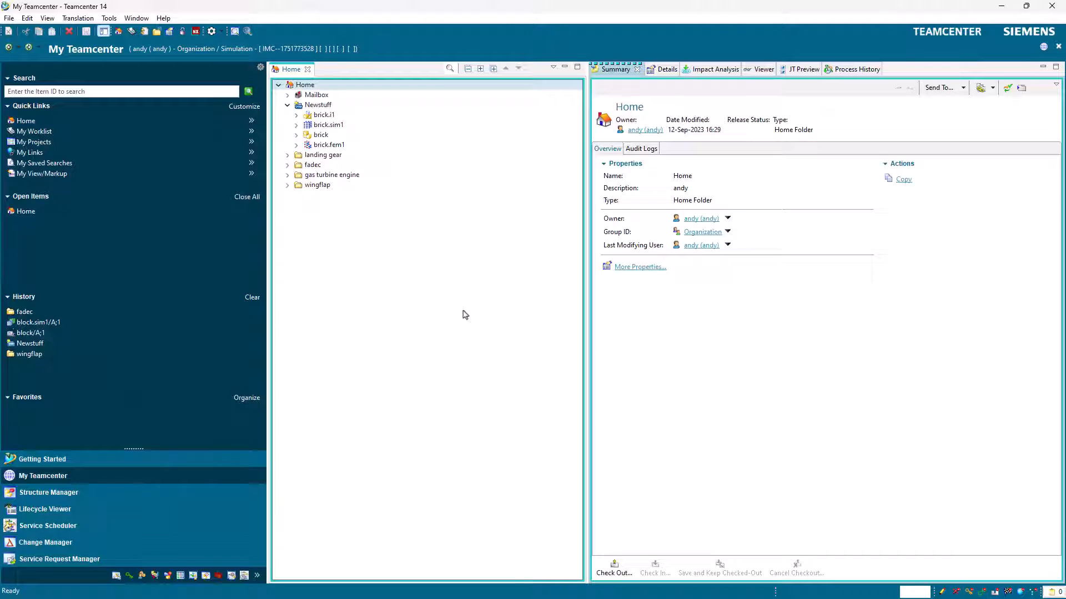
Delete brick.sim1 with its related objects, dismiss the failure message, and select brick.fem1.
left_click(320, 134)
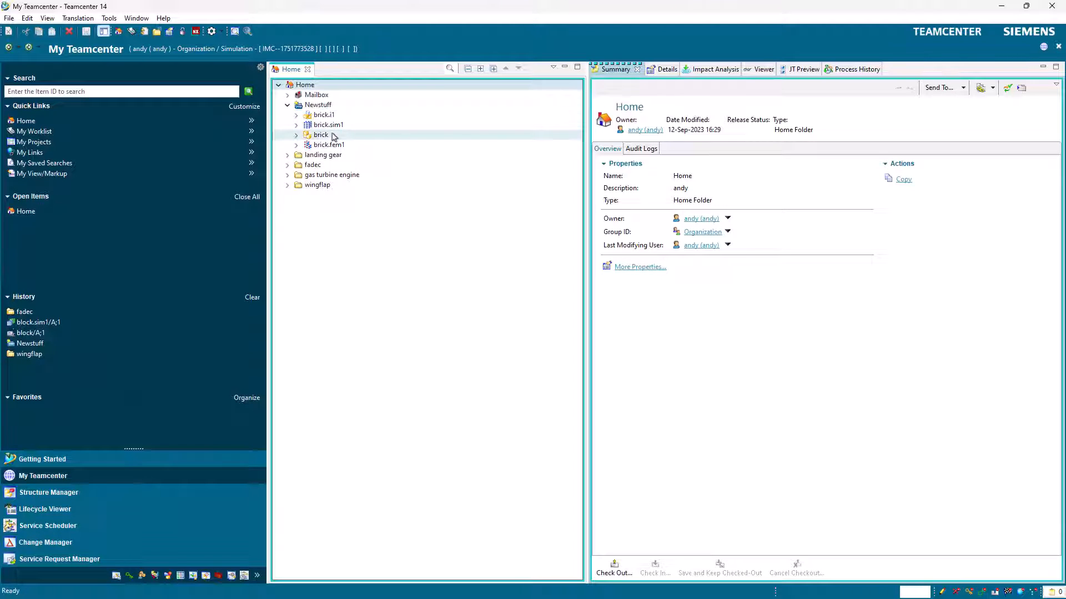
left_click(326, 124)
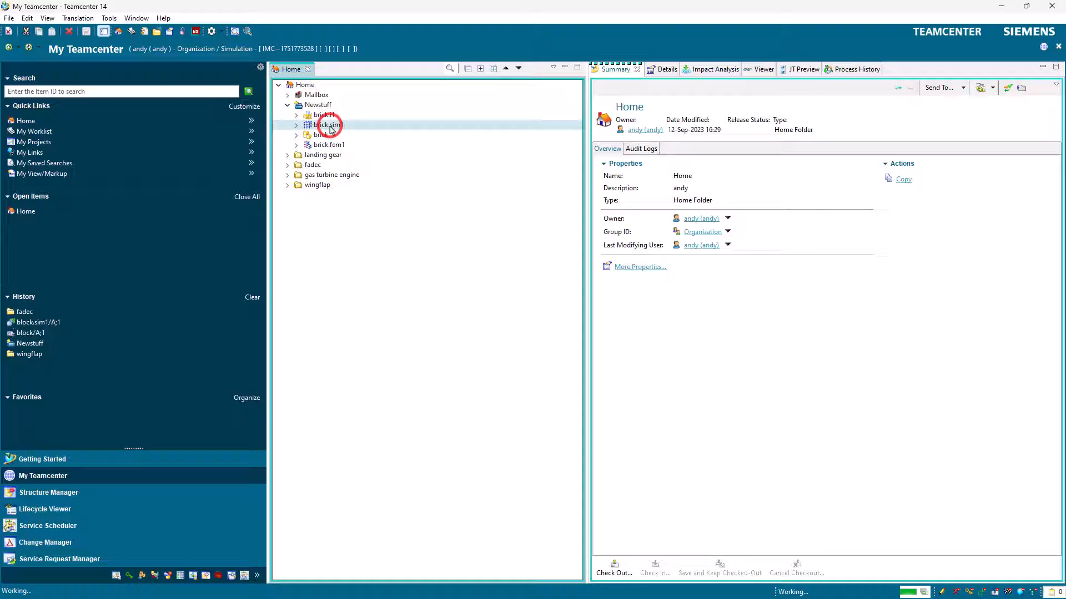
left_click(328, 125)
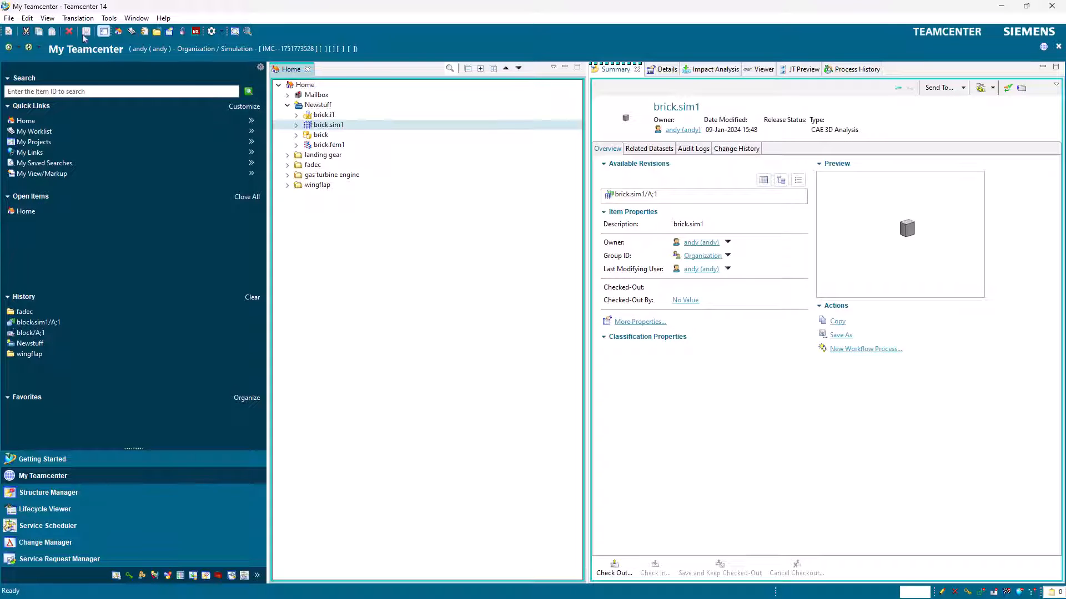
left_click(69, 31)
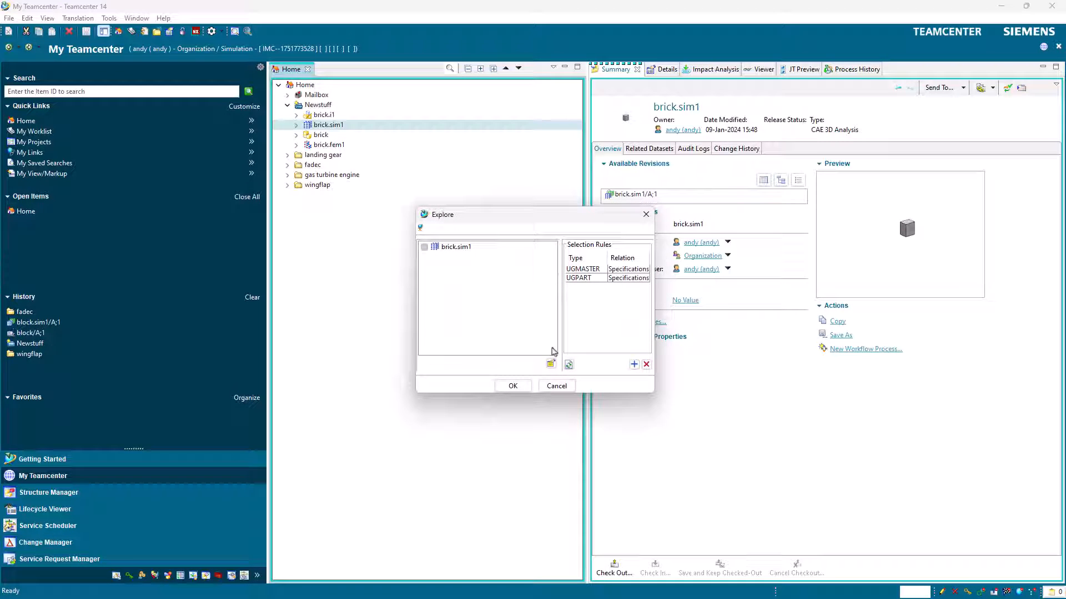
left_click(550, 364)
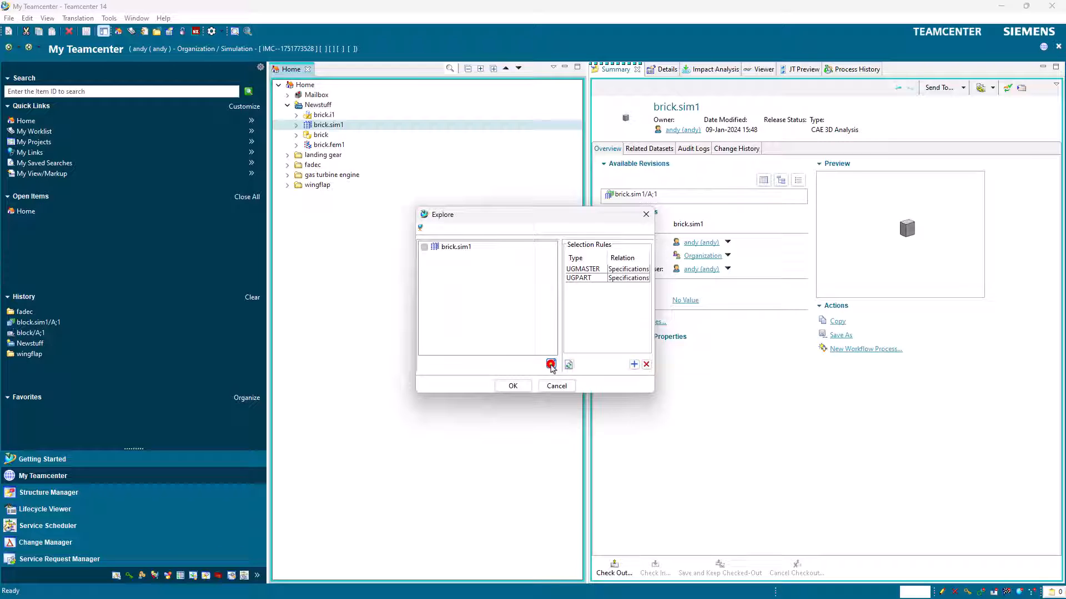
left_click(551, 365)
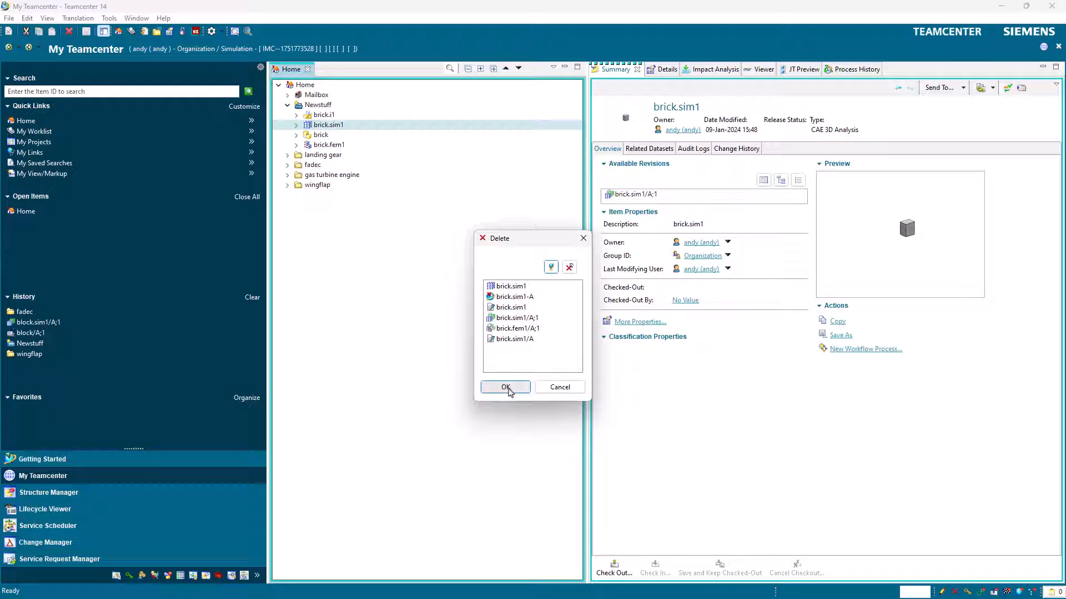
left_click(505, 387)
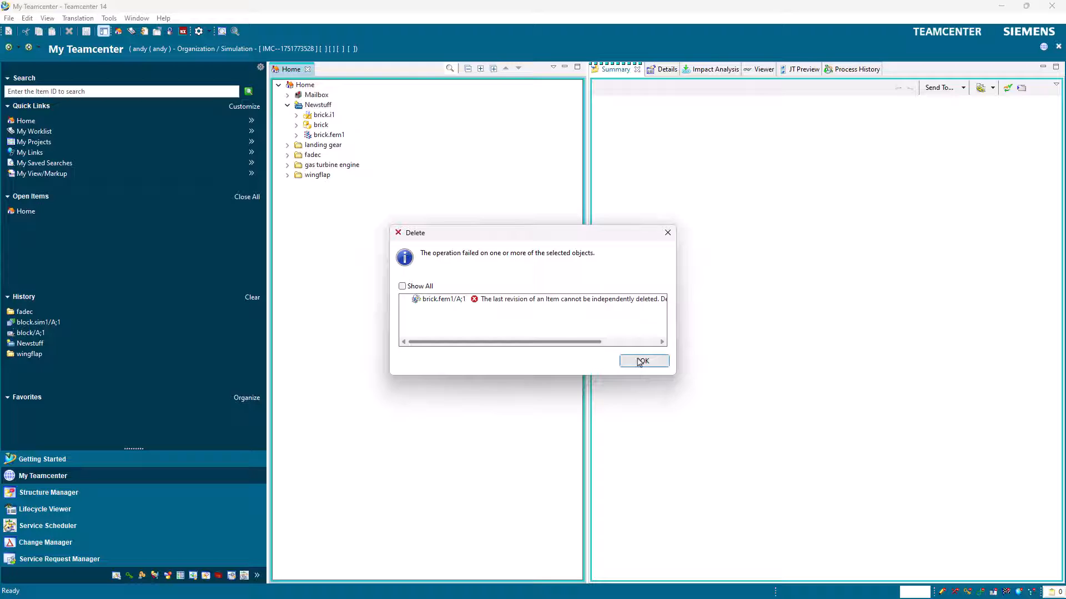
left_click(643, 361)
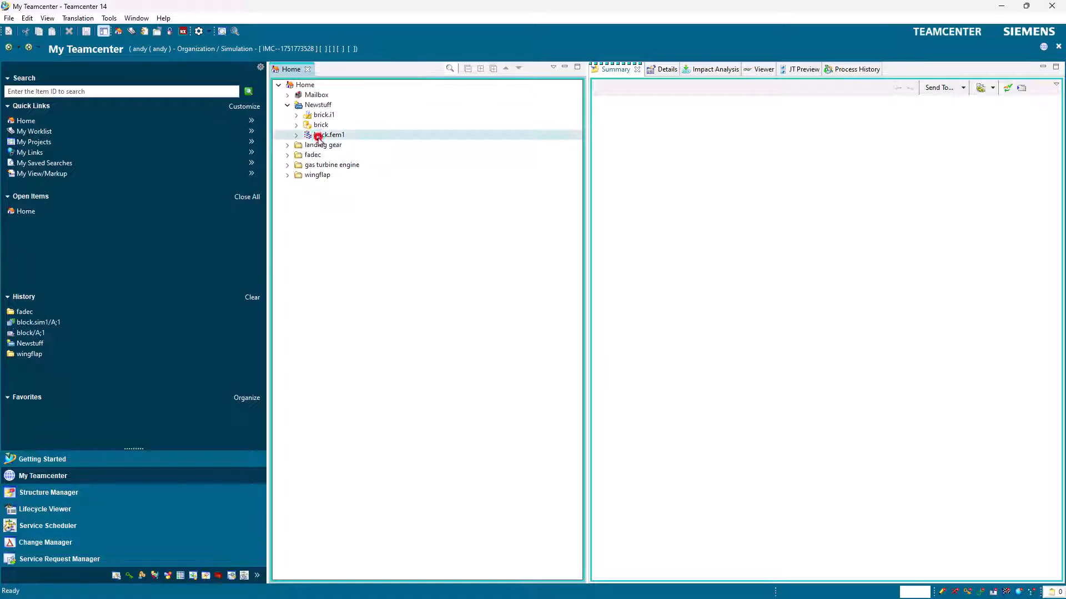
left_click(328, 134)
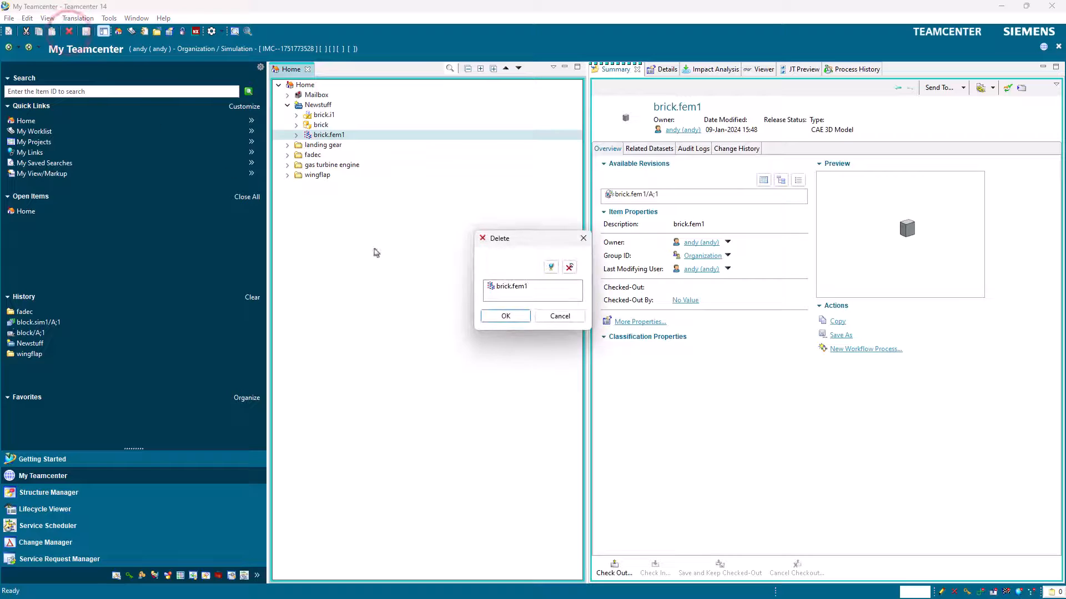
Delete brick.fem1 and its related objects, excluding brick.i1/A;1 from the deletion.
left_click(551, 267)
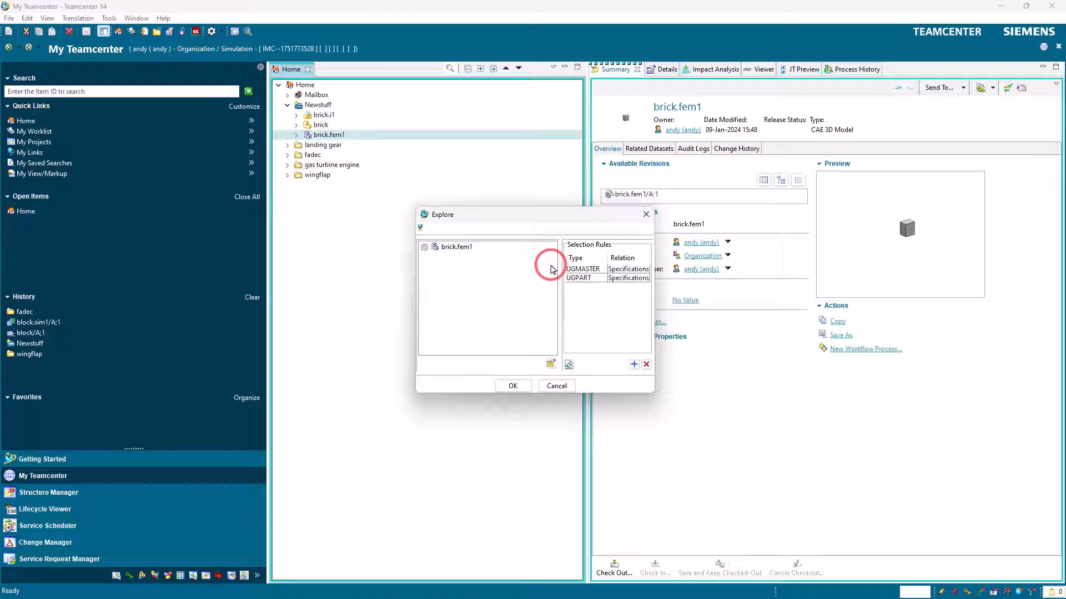
left_click(550, 363)
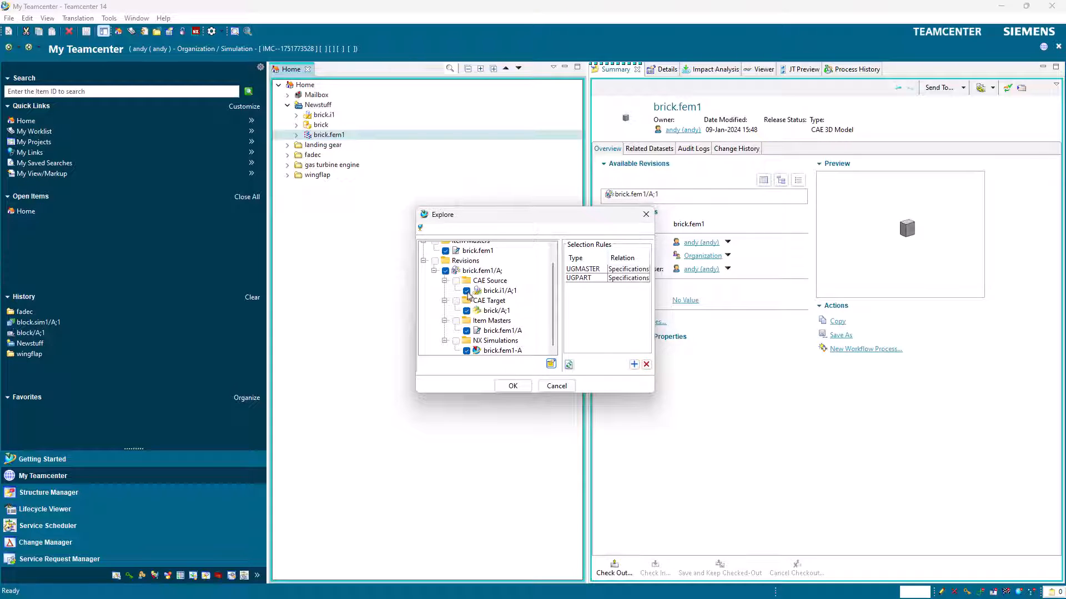
left_click(466, 290)
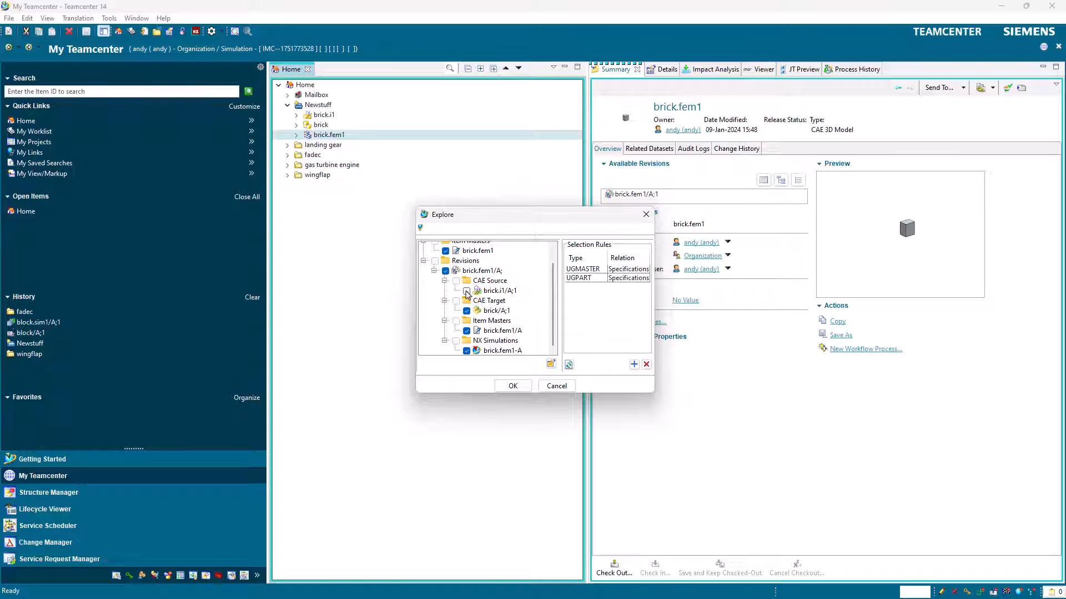
left_click(466, 291)
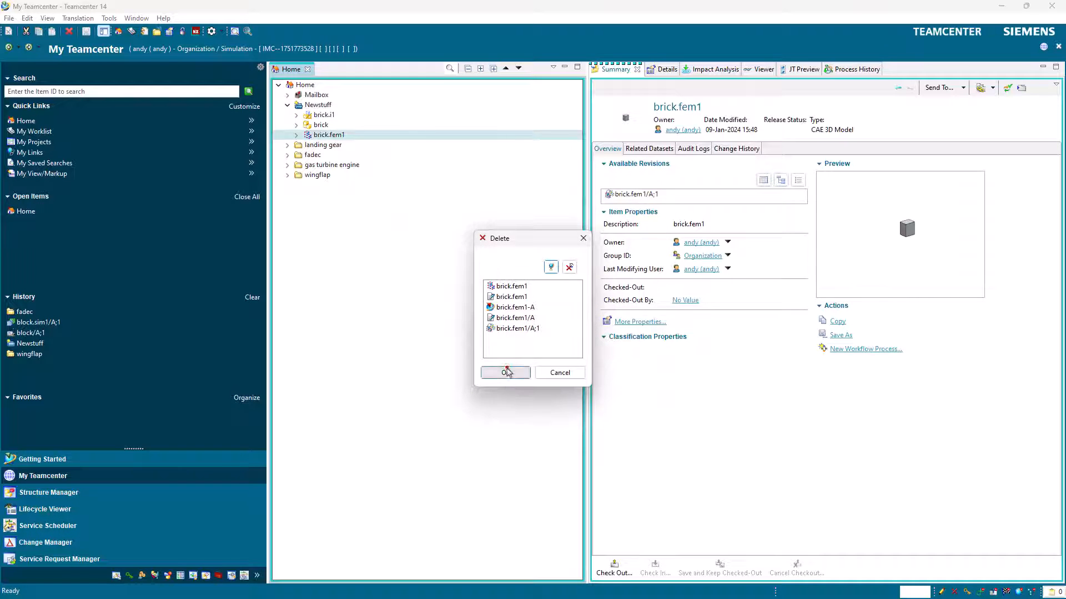
left_click(505, 372)
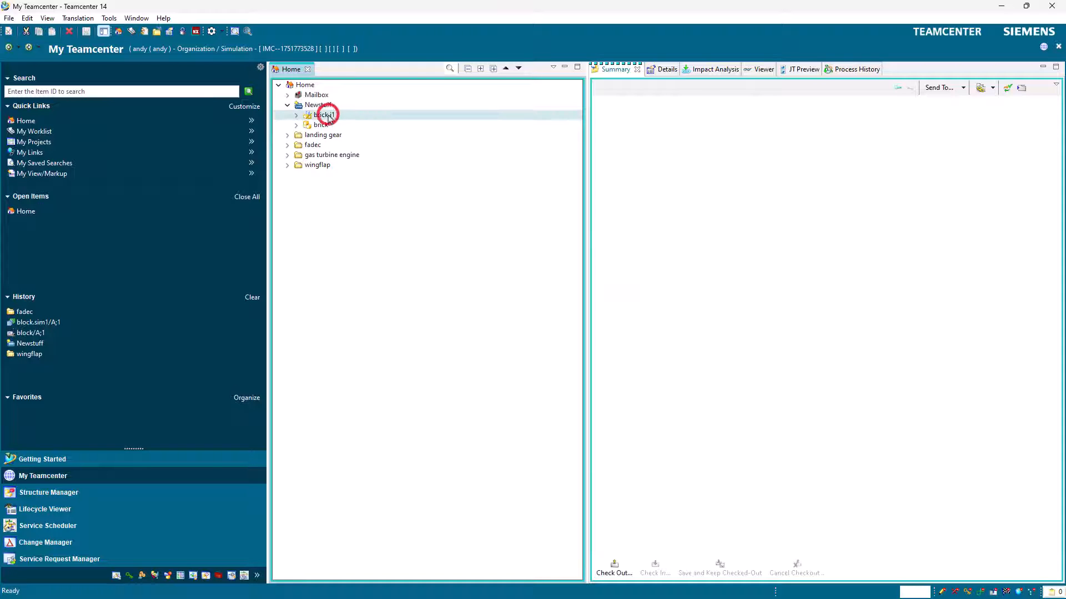
Delete brick.i1 and its dataset while excluding brick/A;1 from the deletion.
left_click(323, 115)
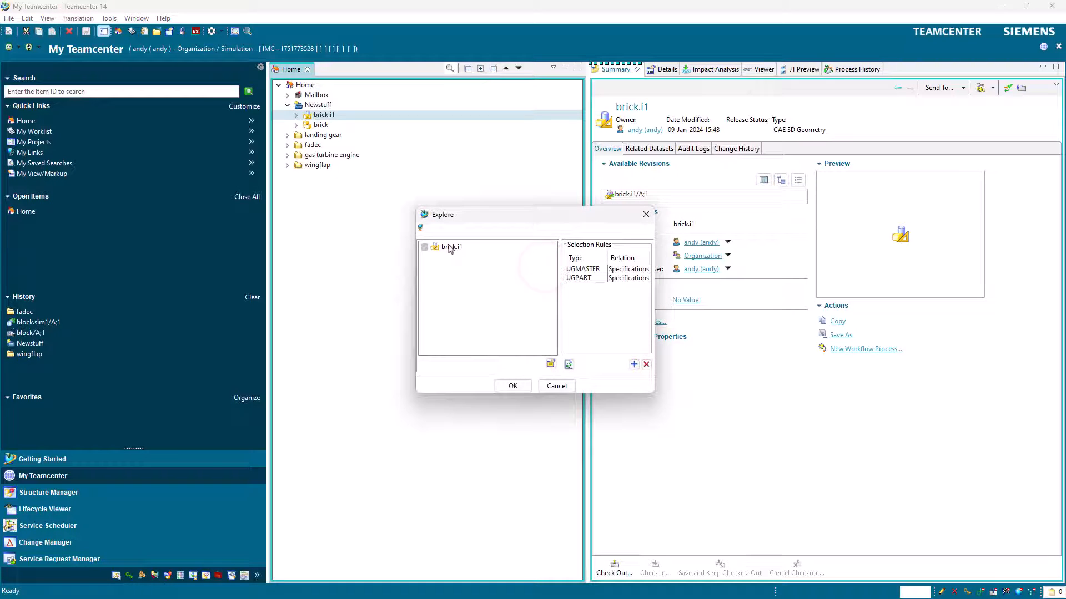
left_click(551, 364)
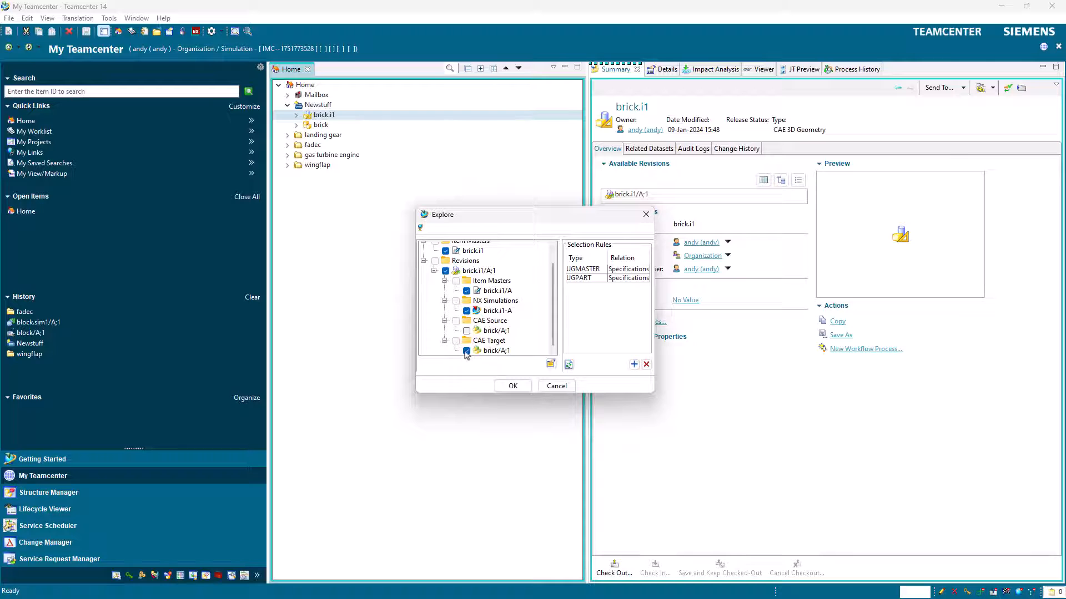
left_click(512, 385)
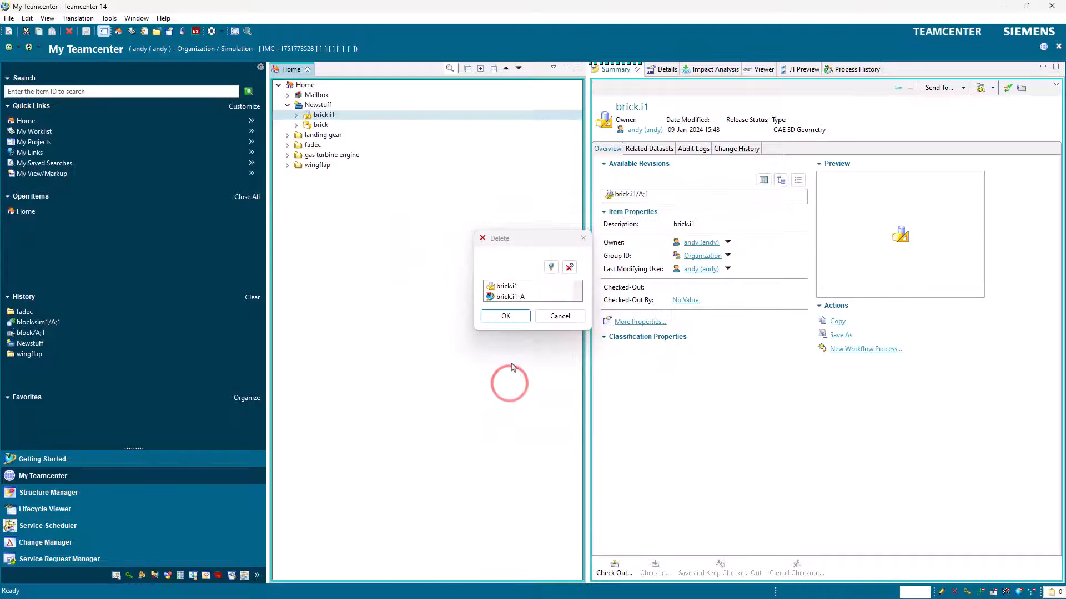
left_click(505, 315)
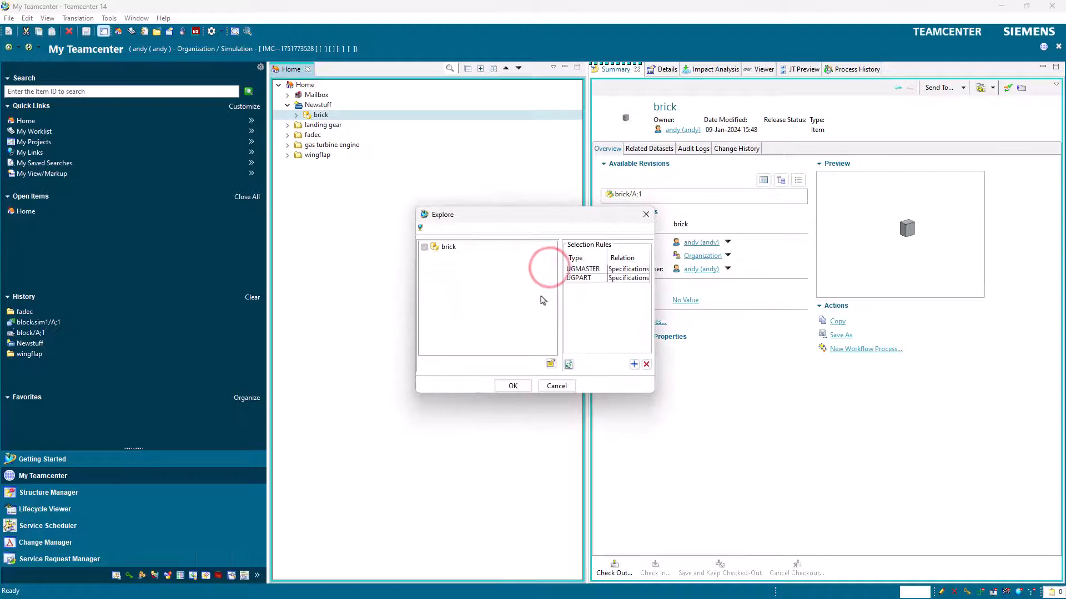
Delete the brick master item and its dataset, accepting the related objects.
left_click(550, 364)
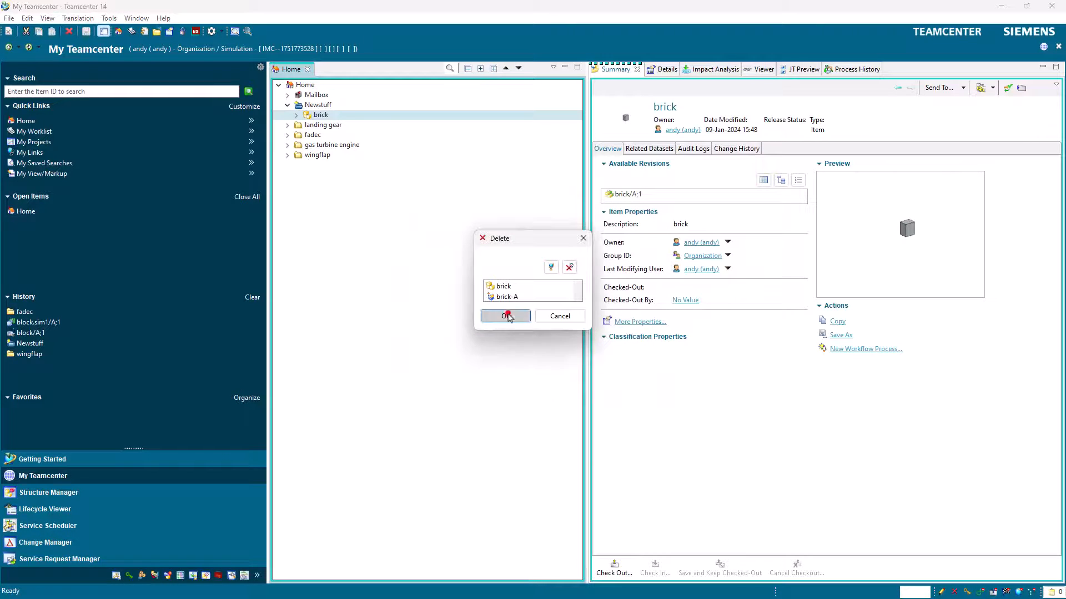
left_click(501, 315)
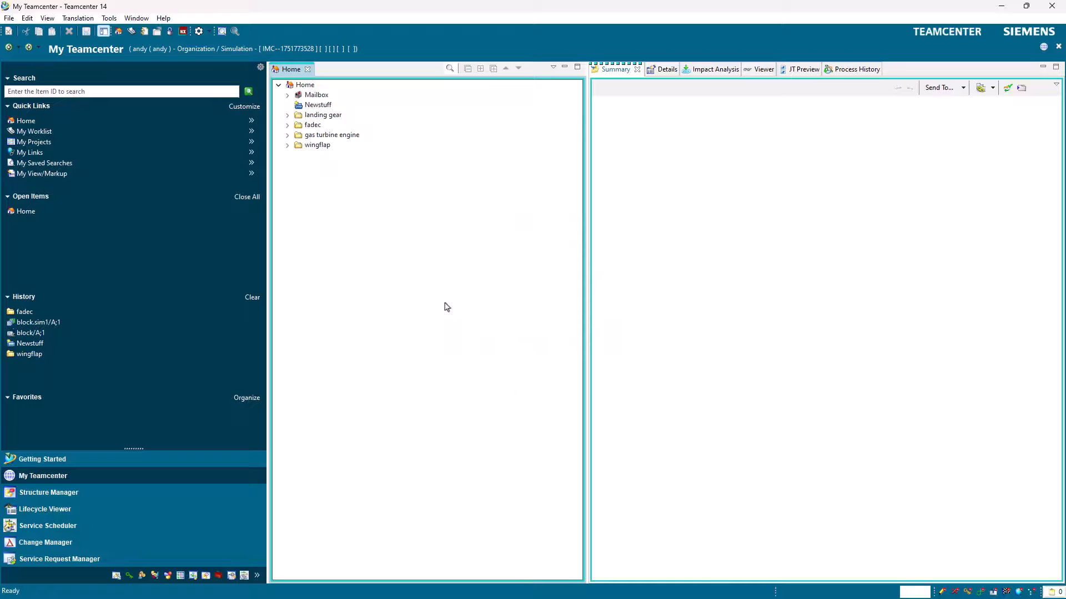